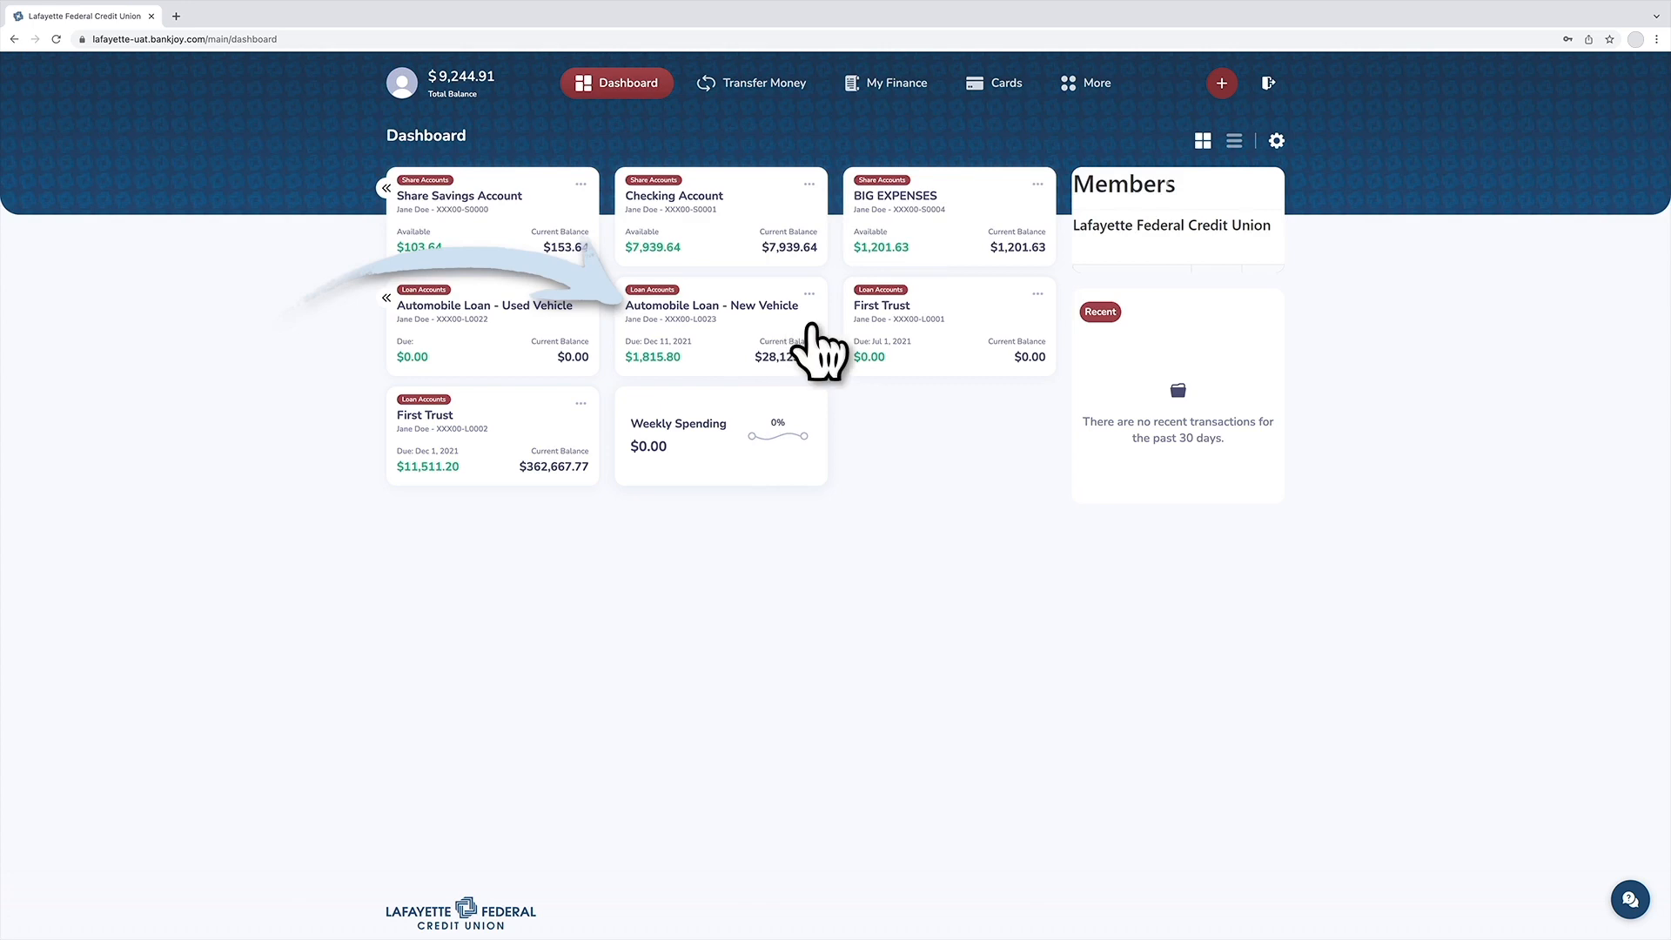
Step: Open the Automobile Loan - New Vehicle account from the Dashboard
{"action": "left_click", "coordinate": [712, 313]}
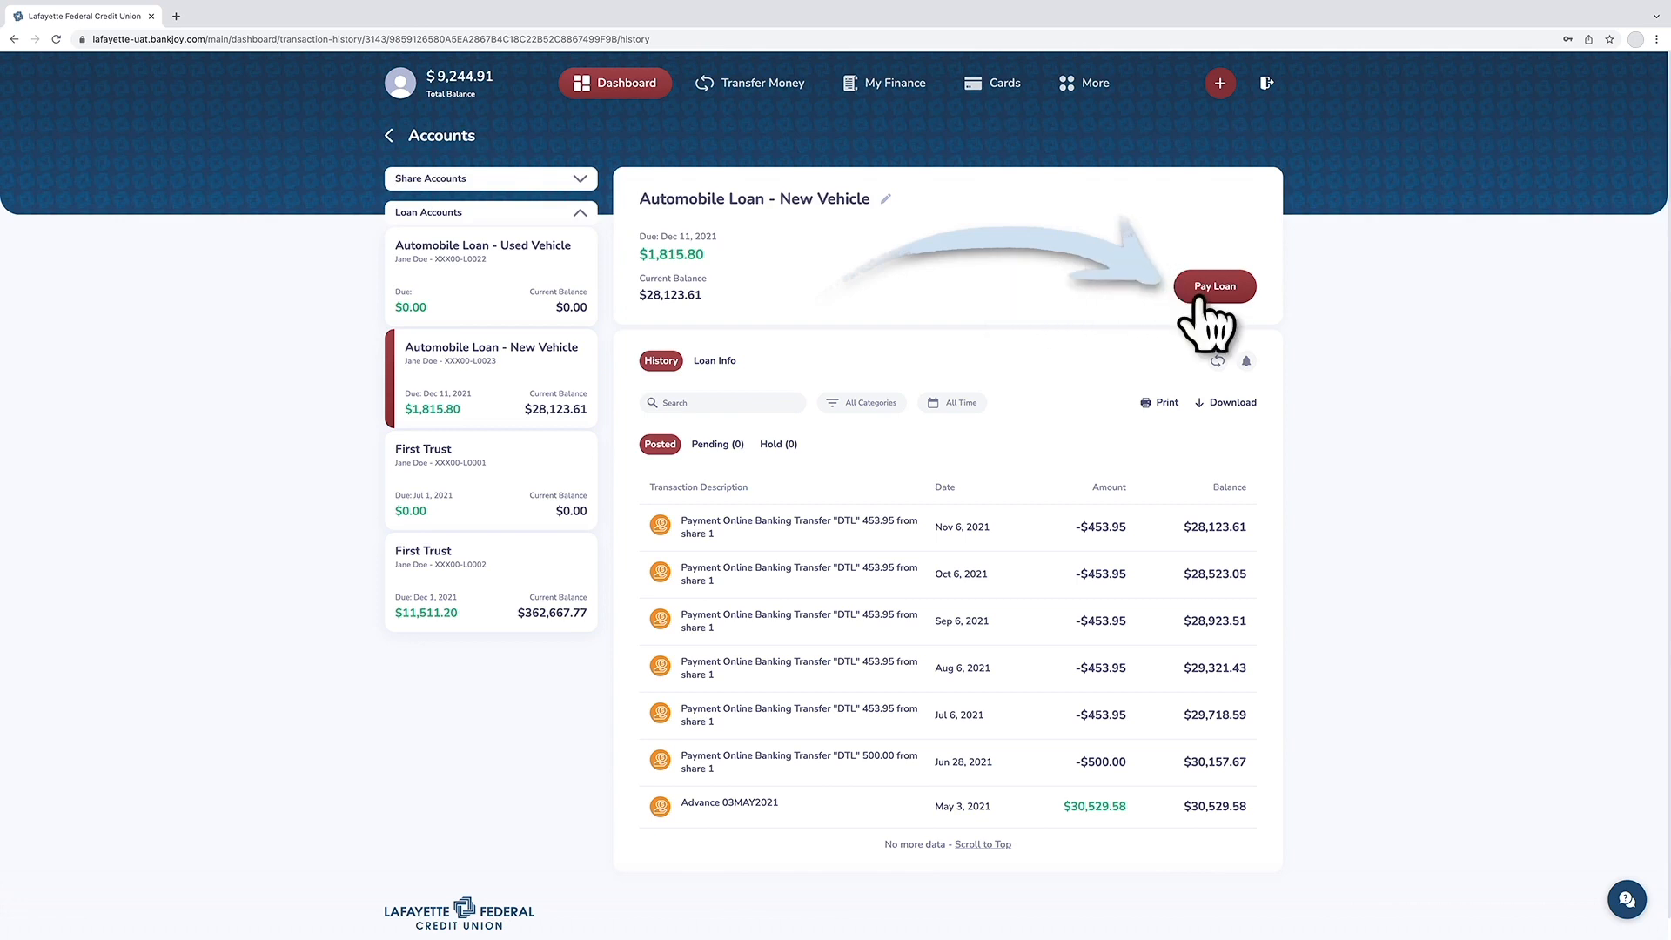
Step: Start a loan payment, checking External Account before returning to Internal Account
{"action": "left_click", "coordinate": [1213, 286]}
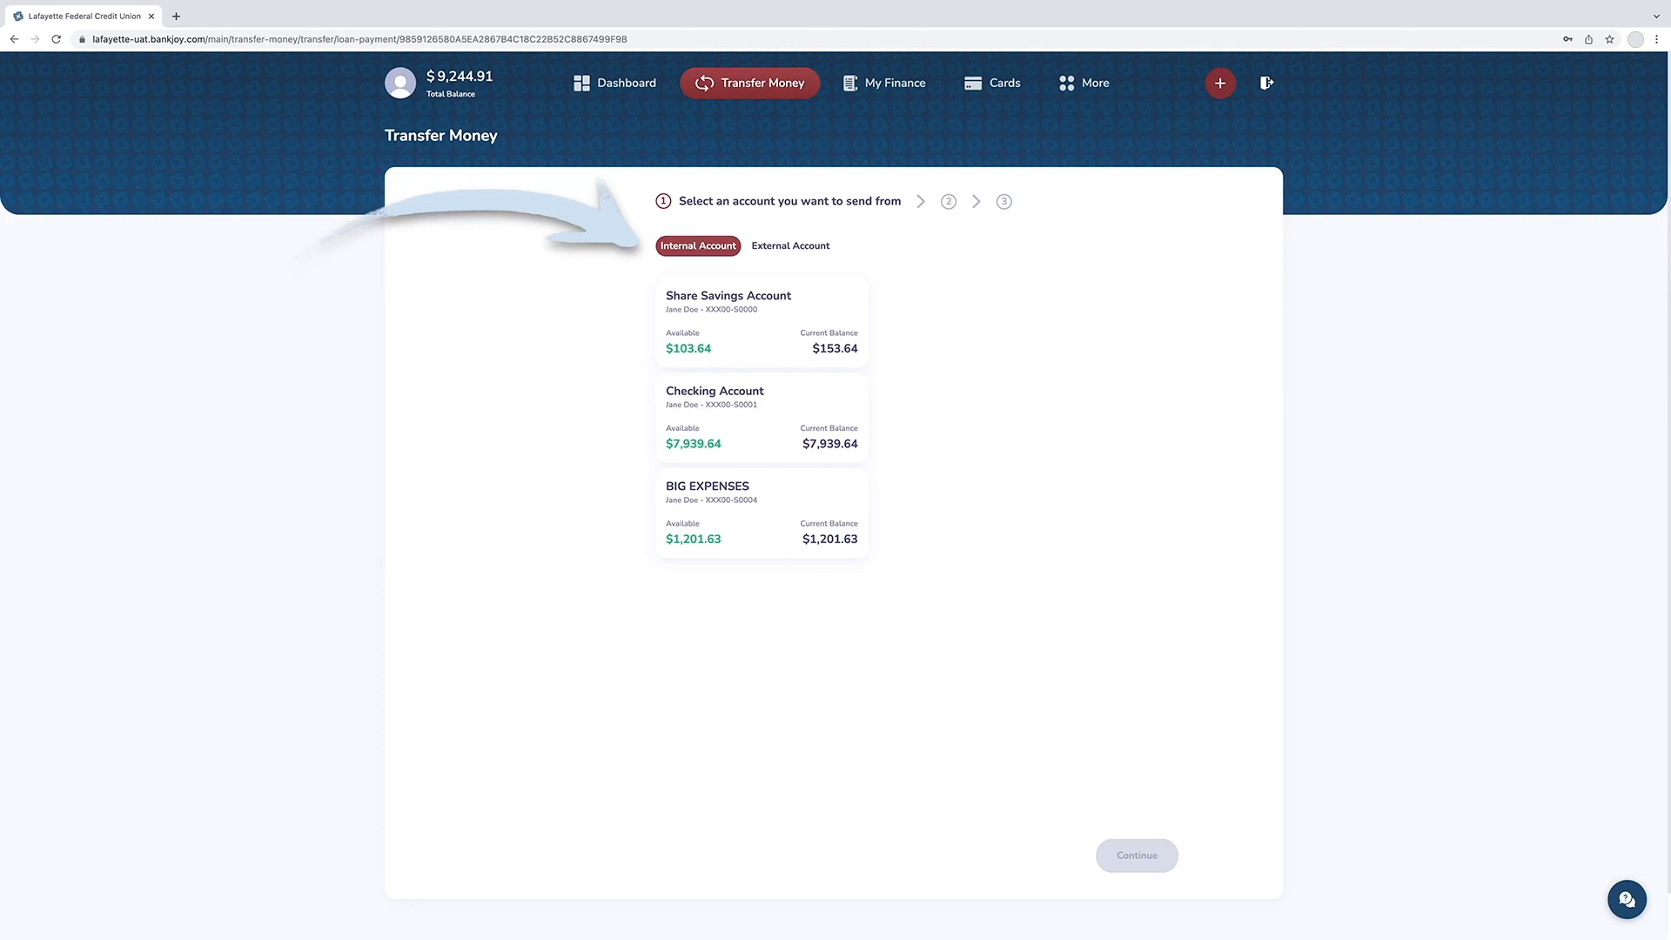
{"action": "mouse_move", "coordinate": [946, 328]}
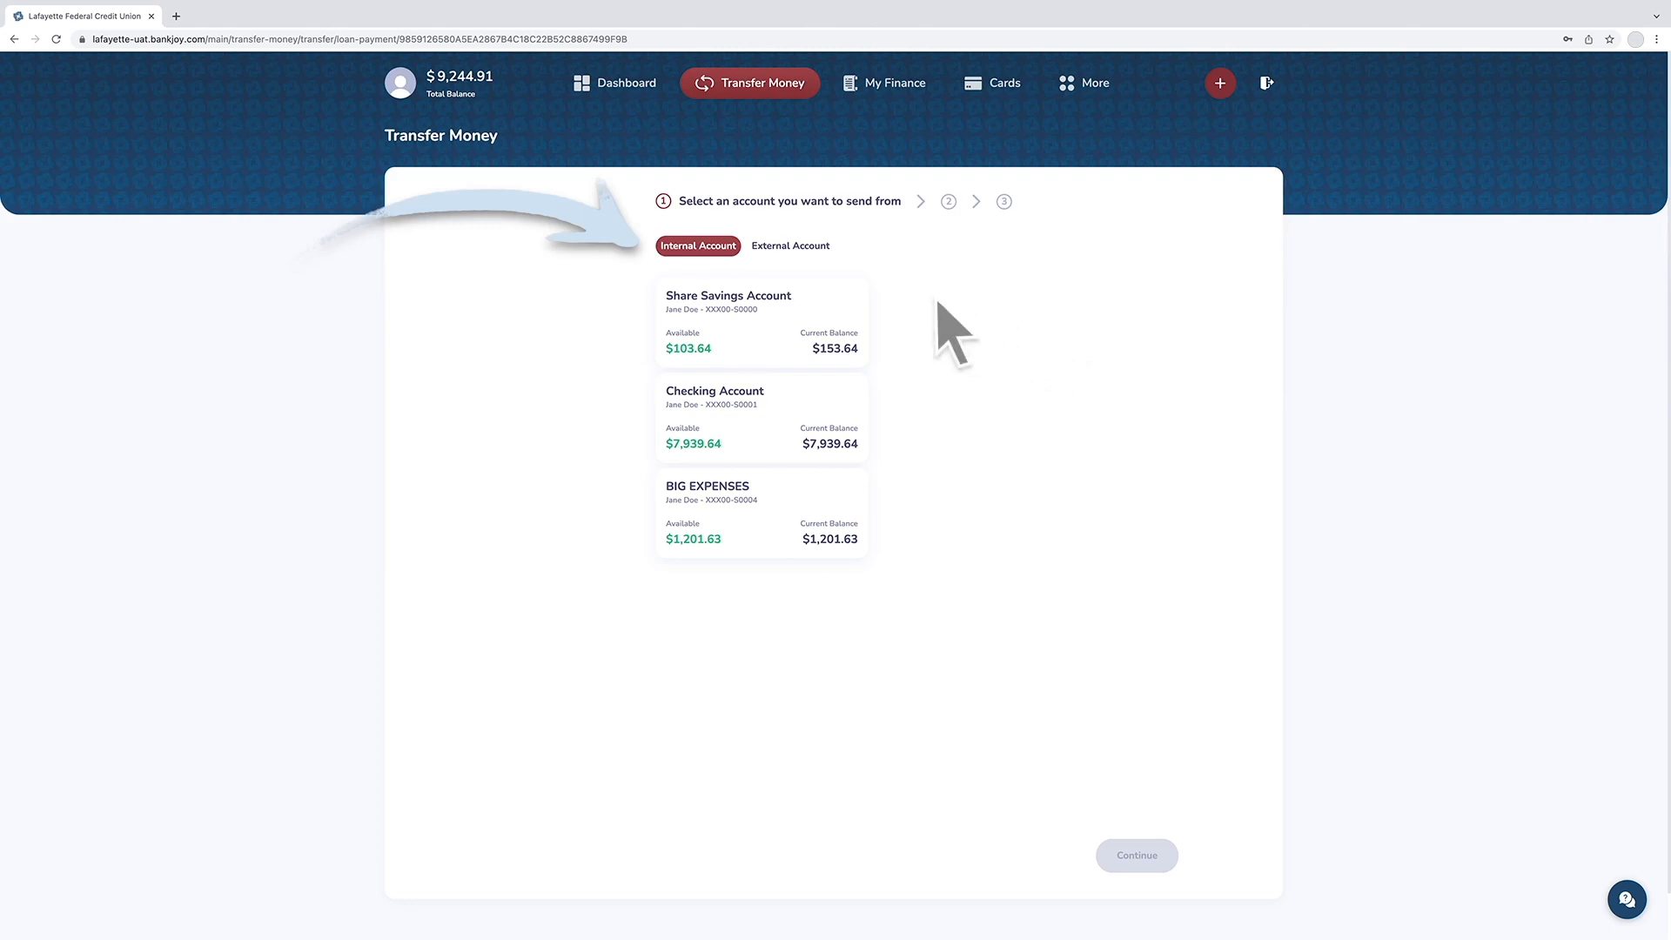
{"action": "mouse_move", "coordinate": [820, 275]}
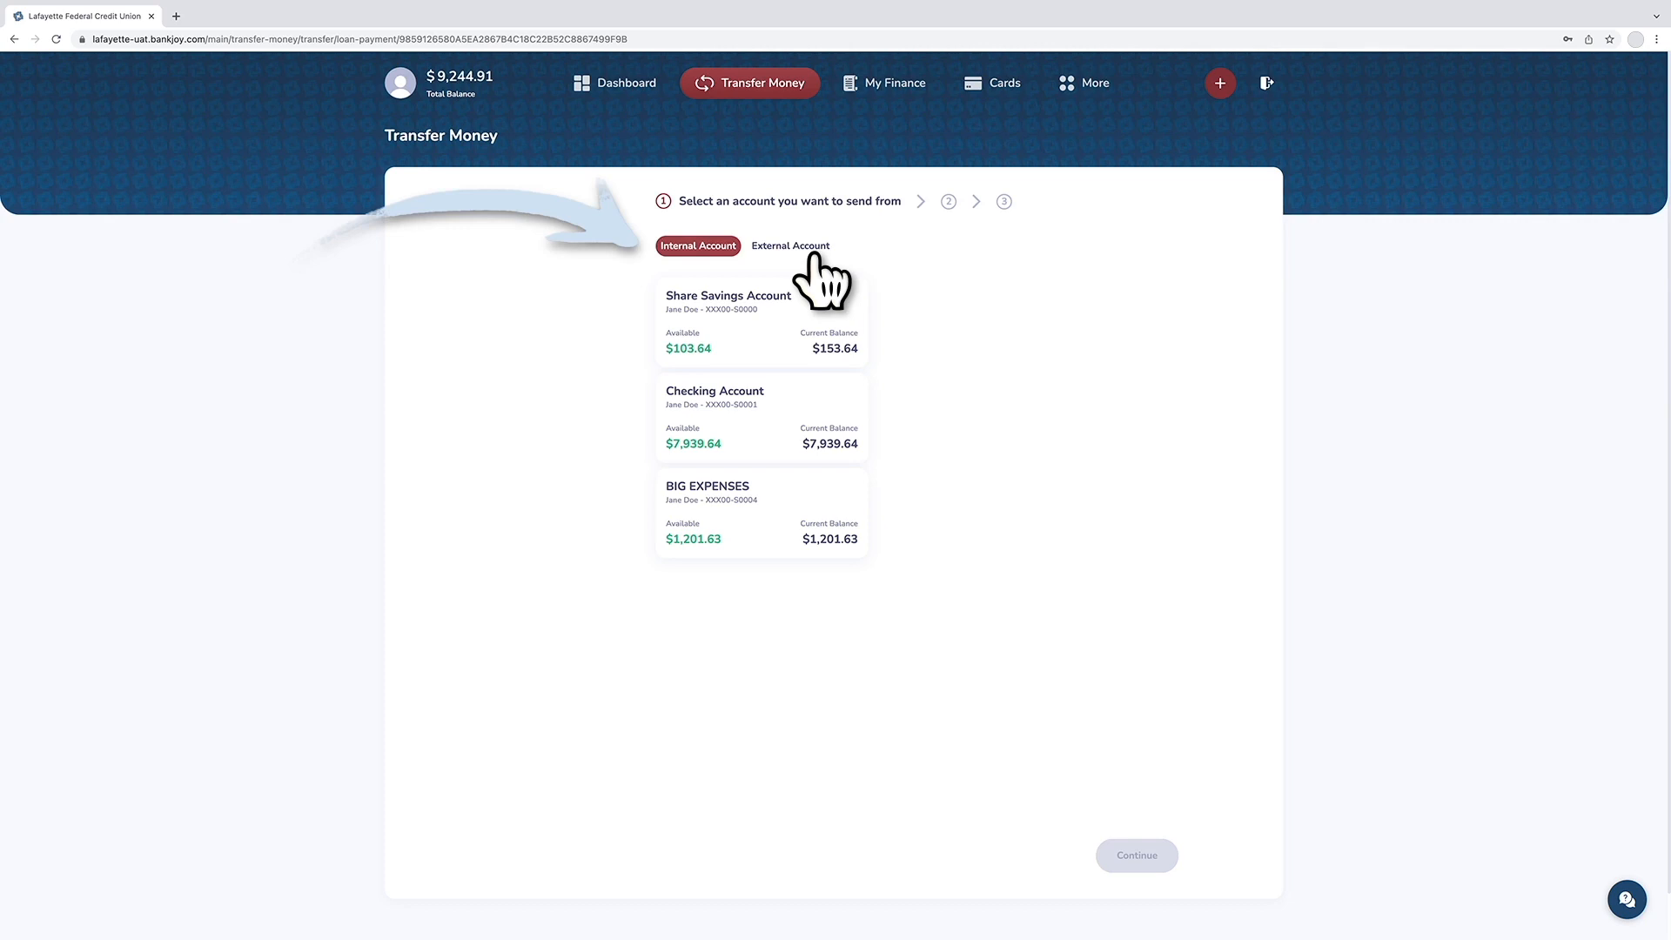
{"action": "left_click", "coordinate": [789, 245]}
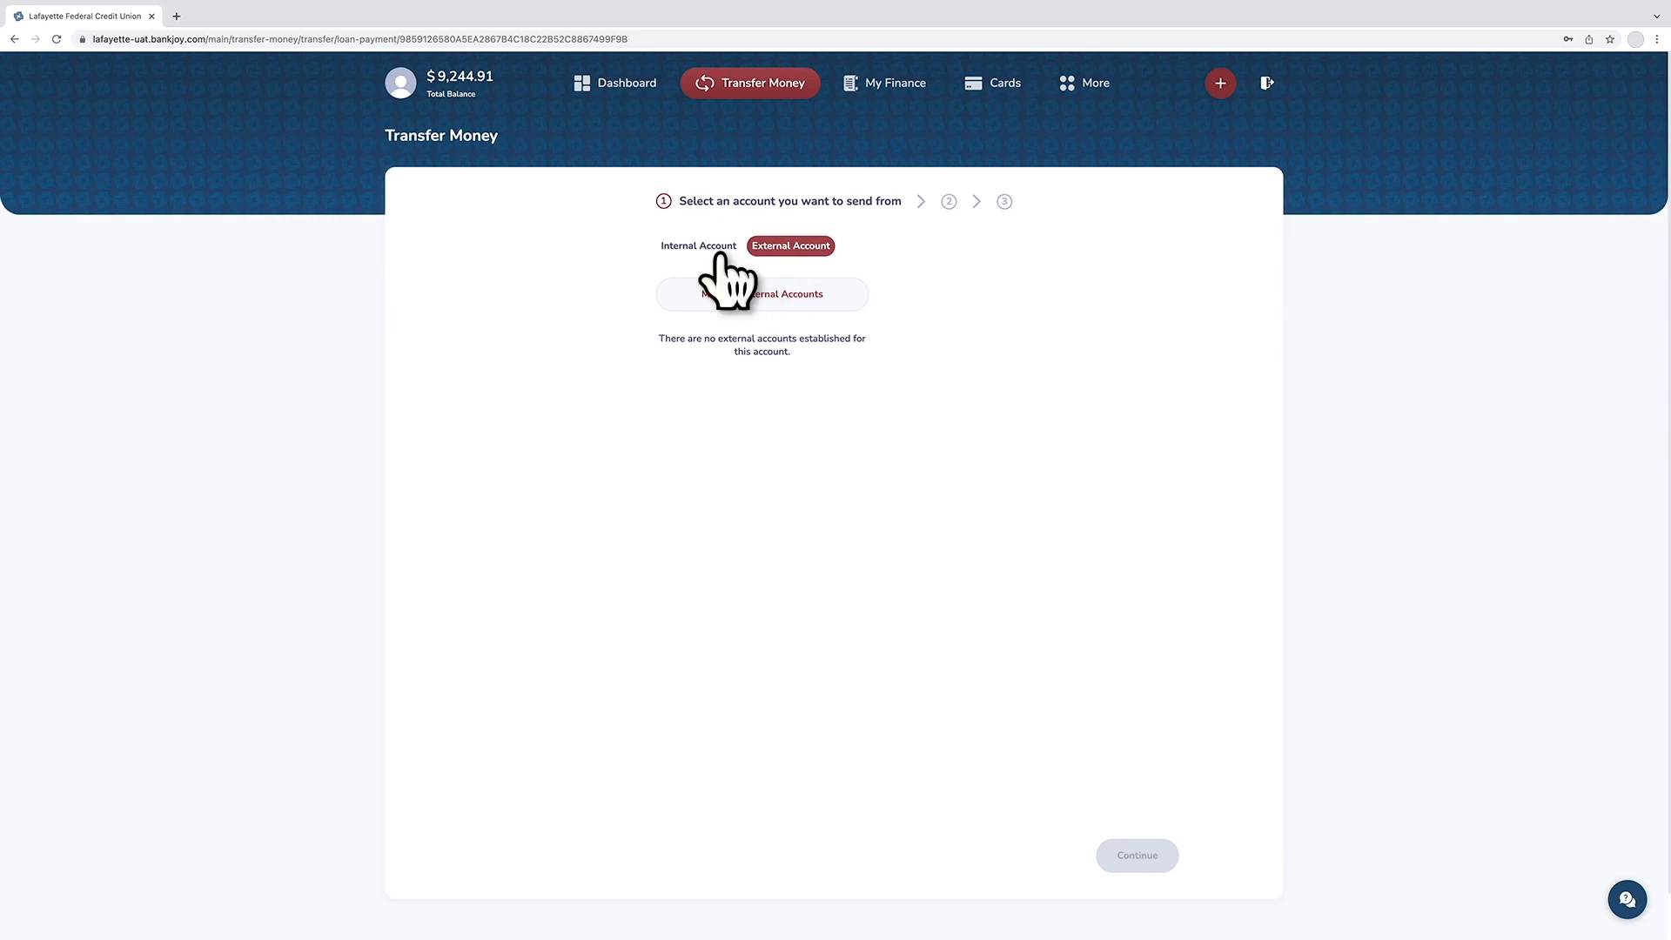
{"action": "left_click", "coordinate": [698, 245]}
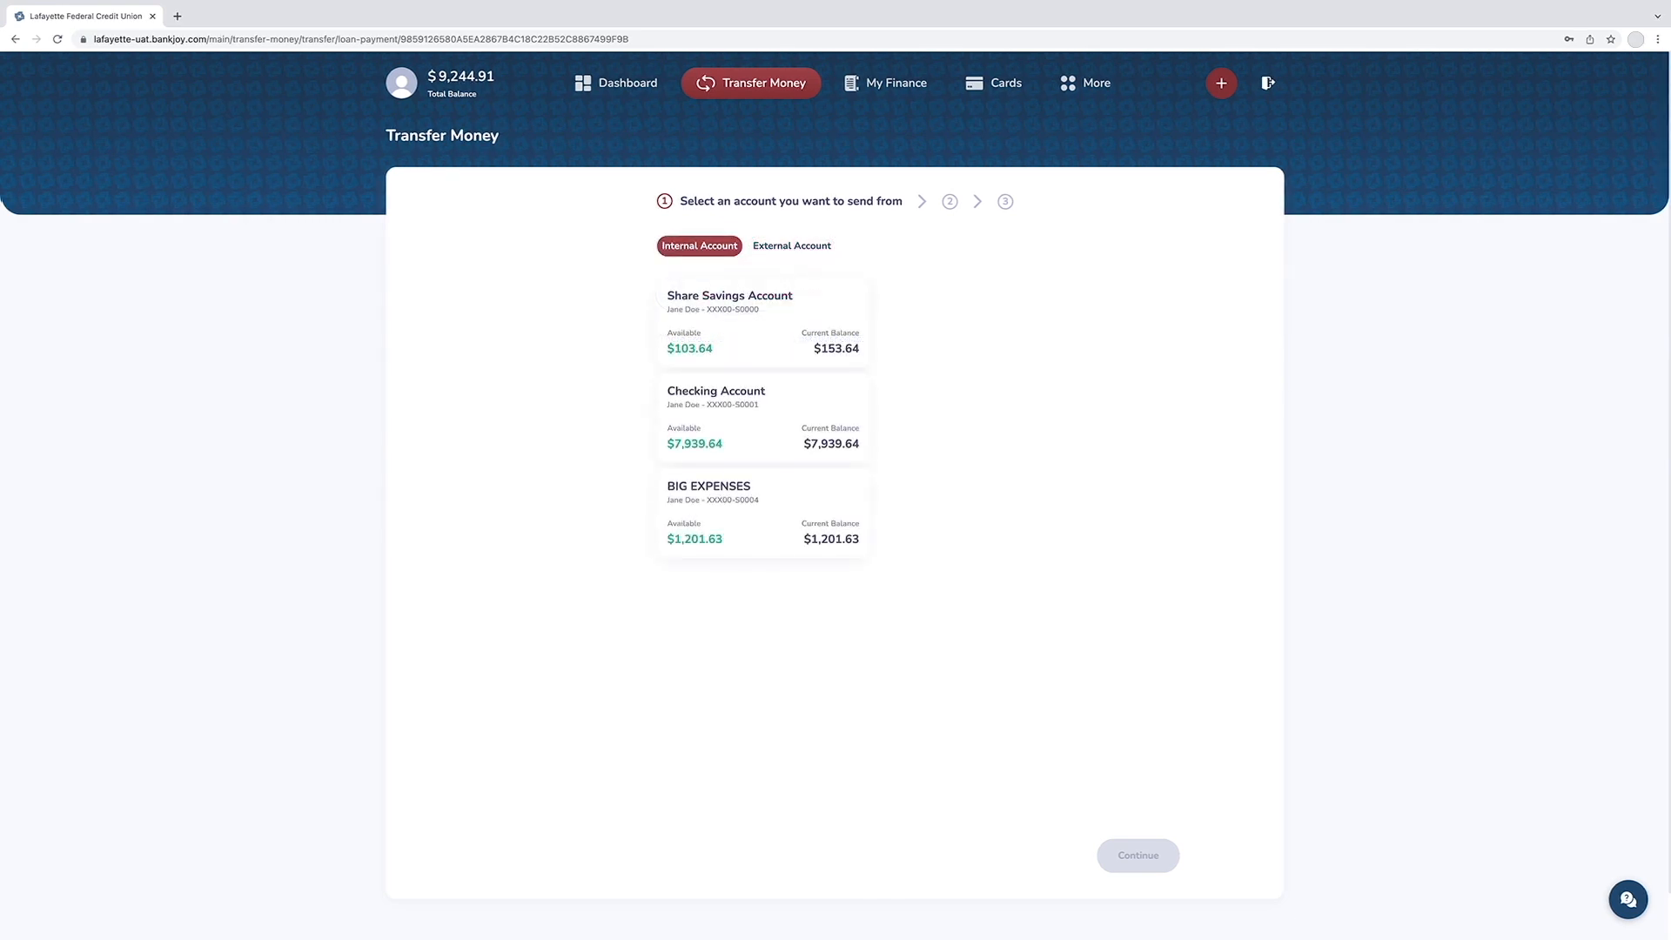
{"action": "left_click", "coordinate": [761, 417]}
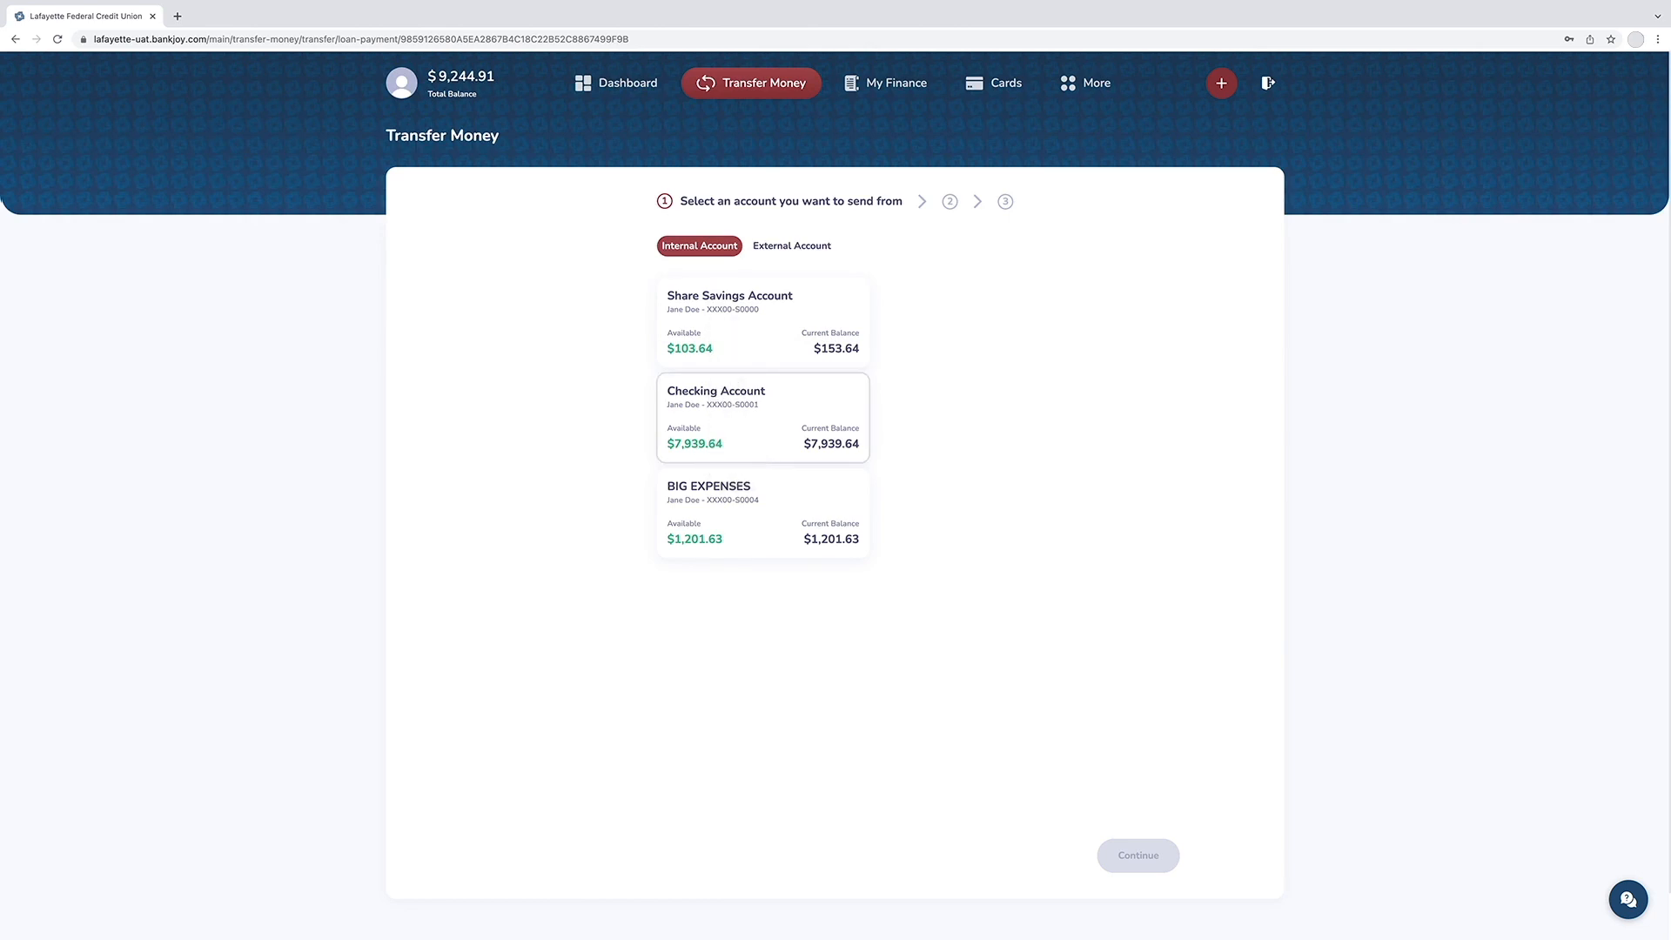
Step: Choose Checking Account as the account to pay the auto loan from
{"action": "left_click", "coordinate": [763, 419]}
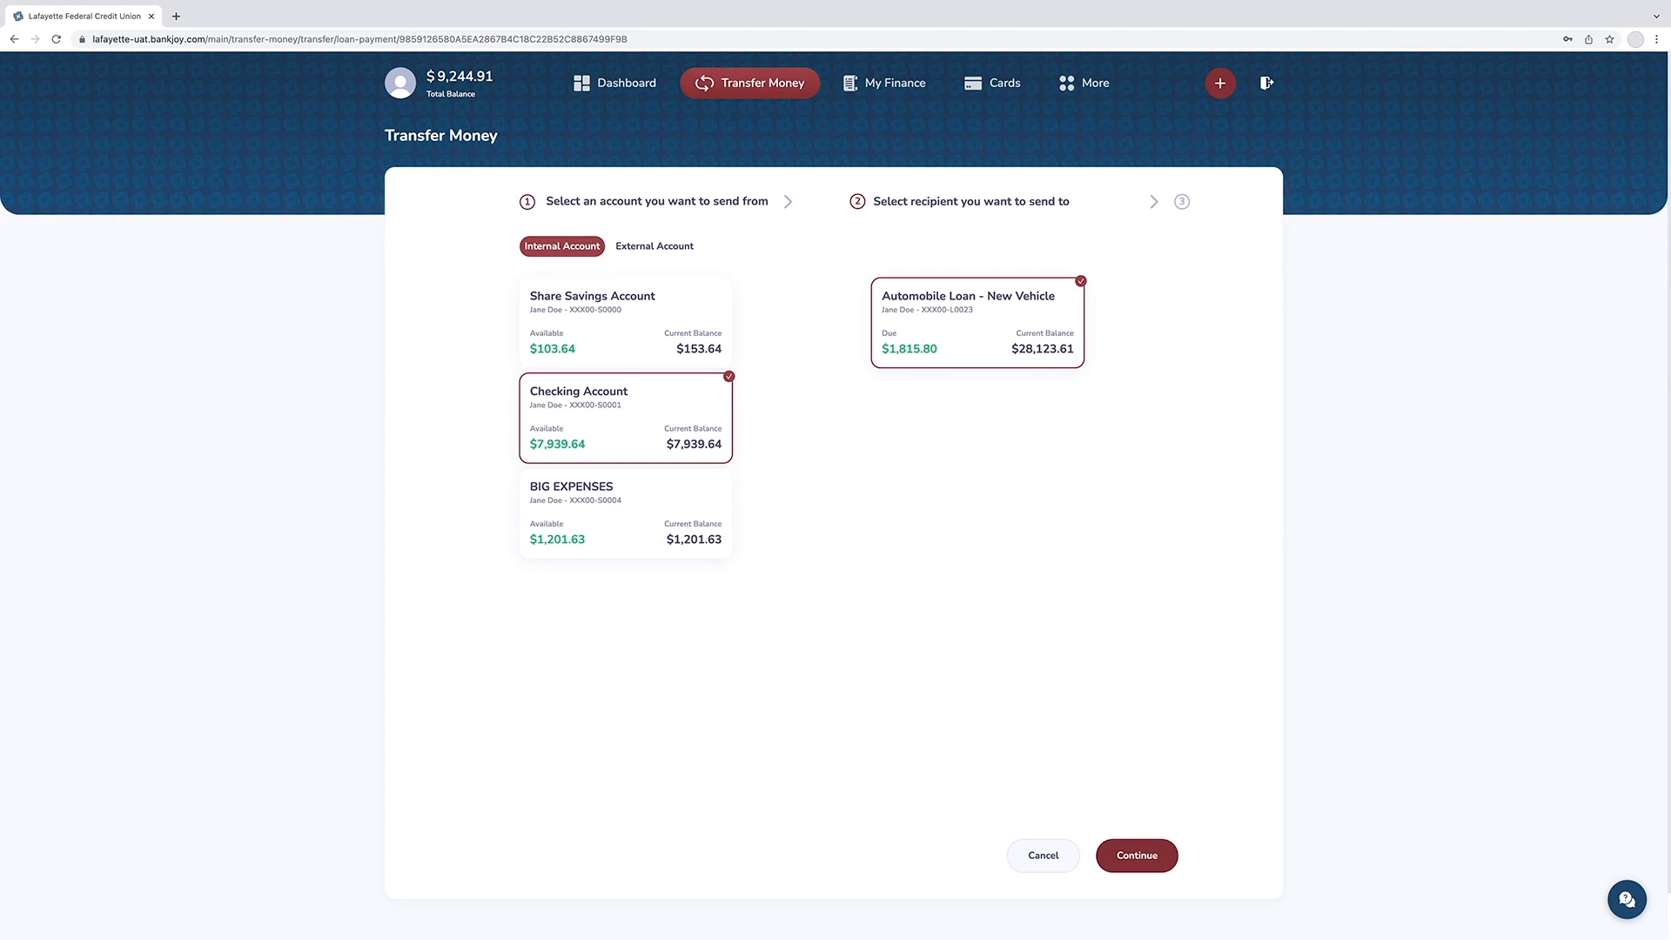
{"action": "mouse_move", "coordinate": [749, 495]}
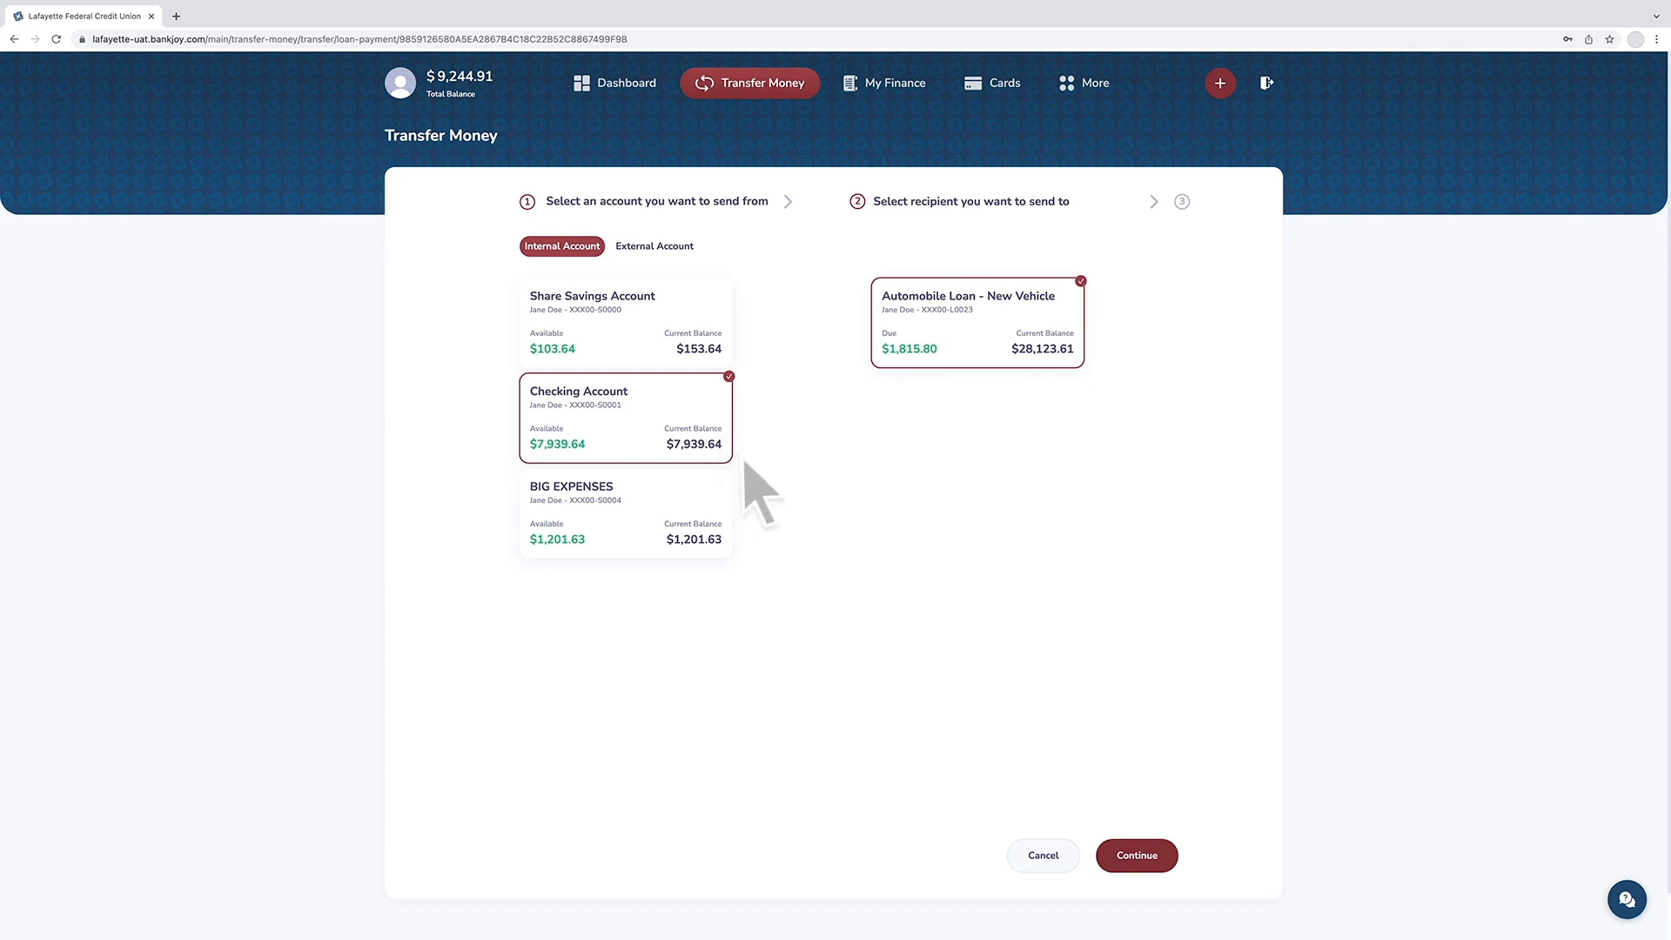
{"action": "mouse_move", "coordinate": [983, 741]}
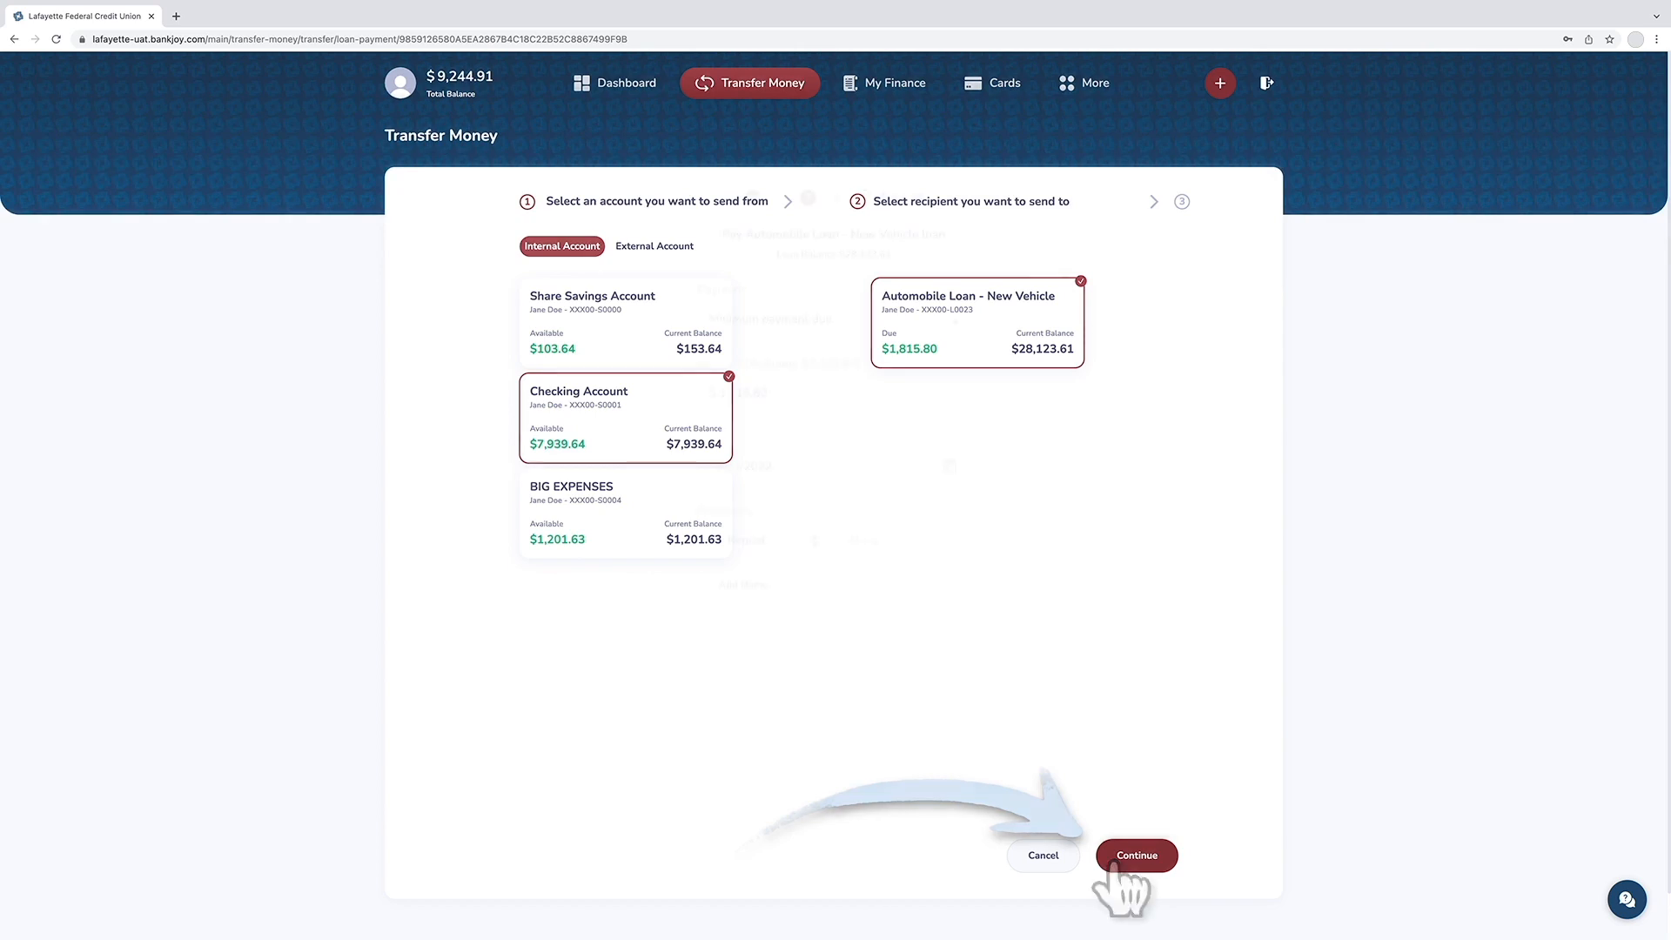
Step: Set the payment to Minimum payment due ($1,815.80) on 02/23/2022
{"action": "left_click", "coordinate": [1135, 855]}
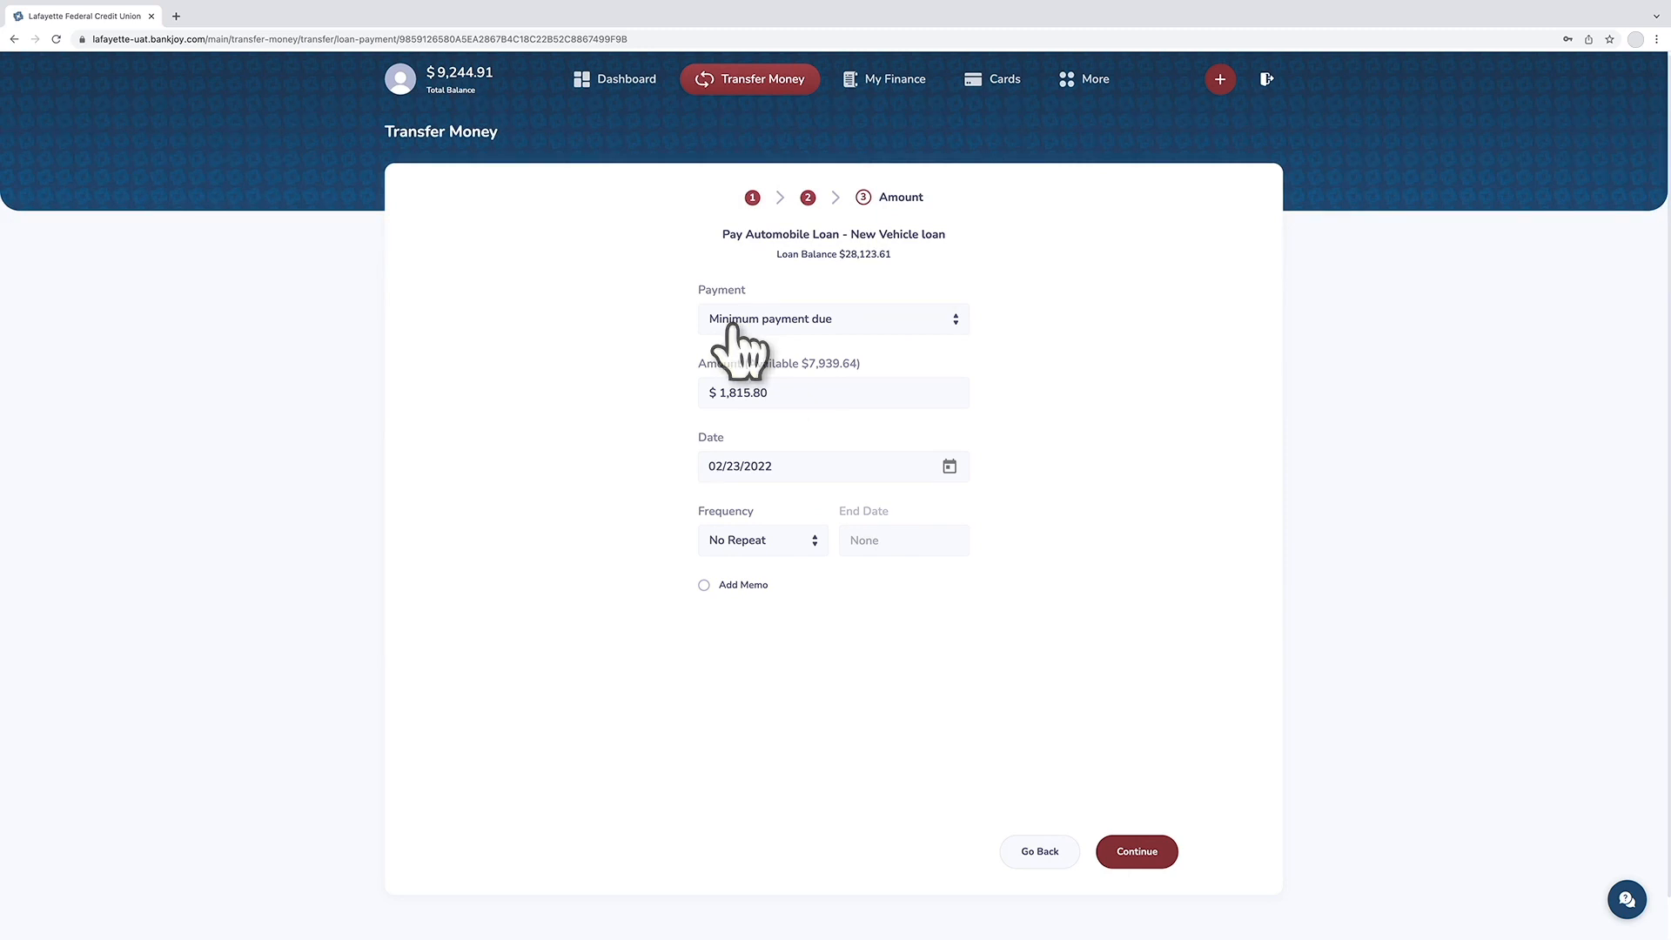
{"action": "left_click", "coordinate": [833, 318]}
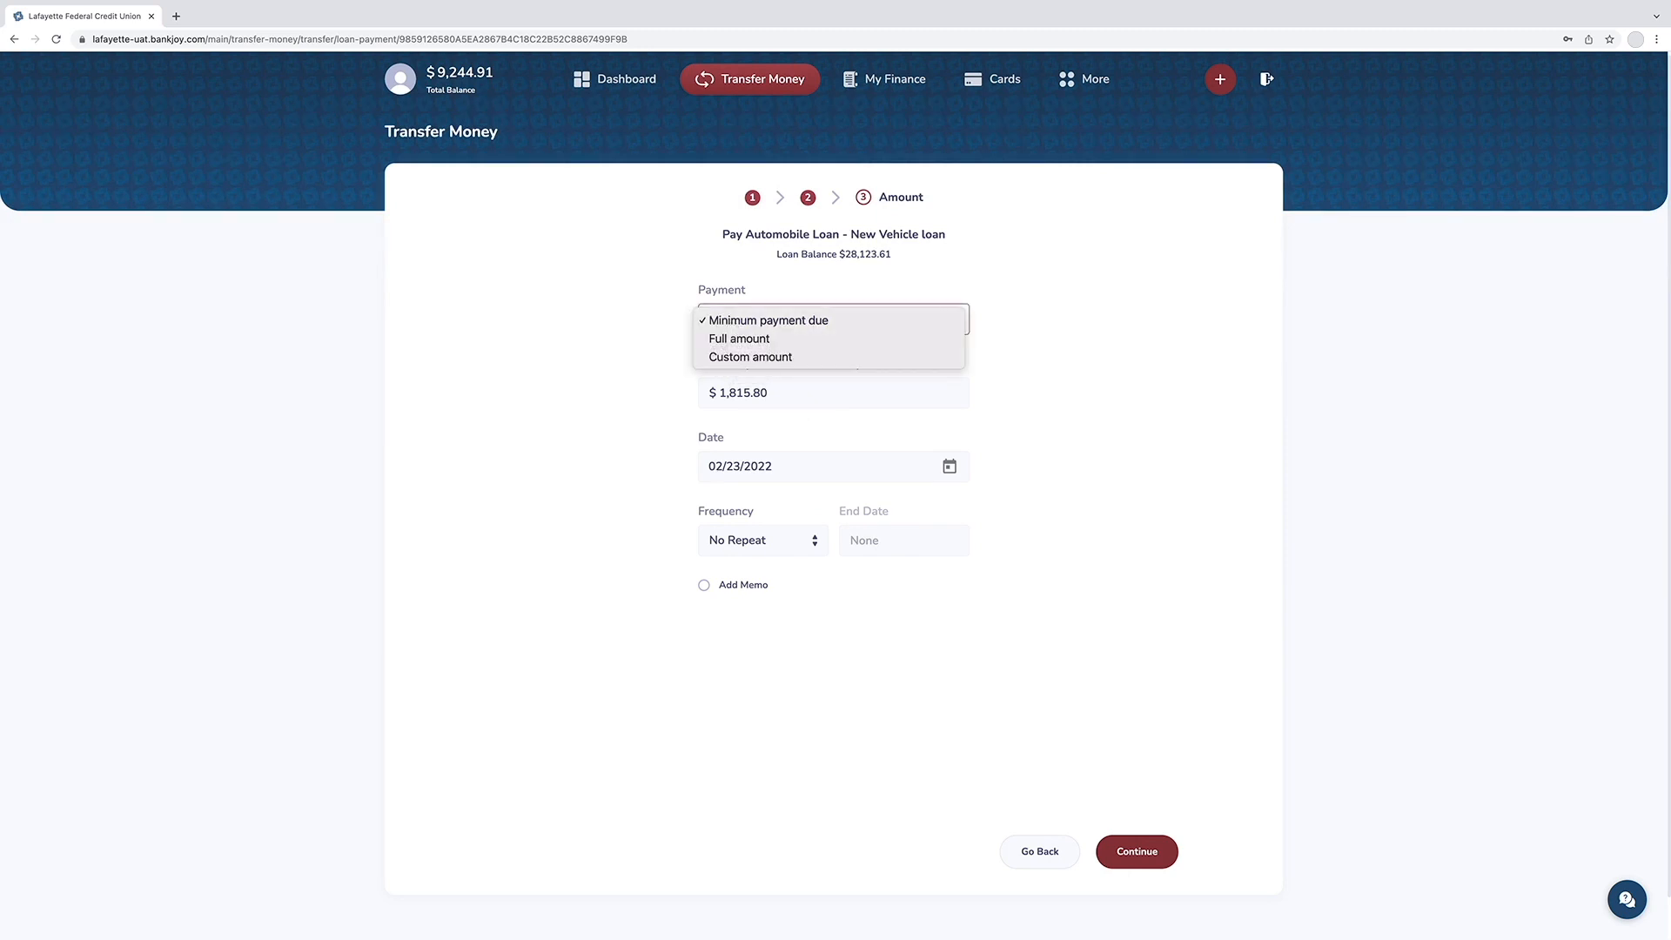
{"action": "mouse_move", "coordinate": [767, 320]}
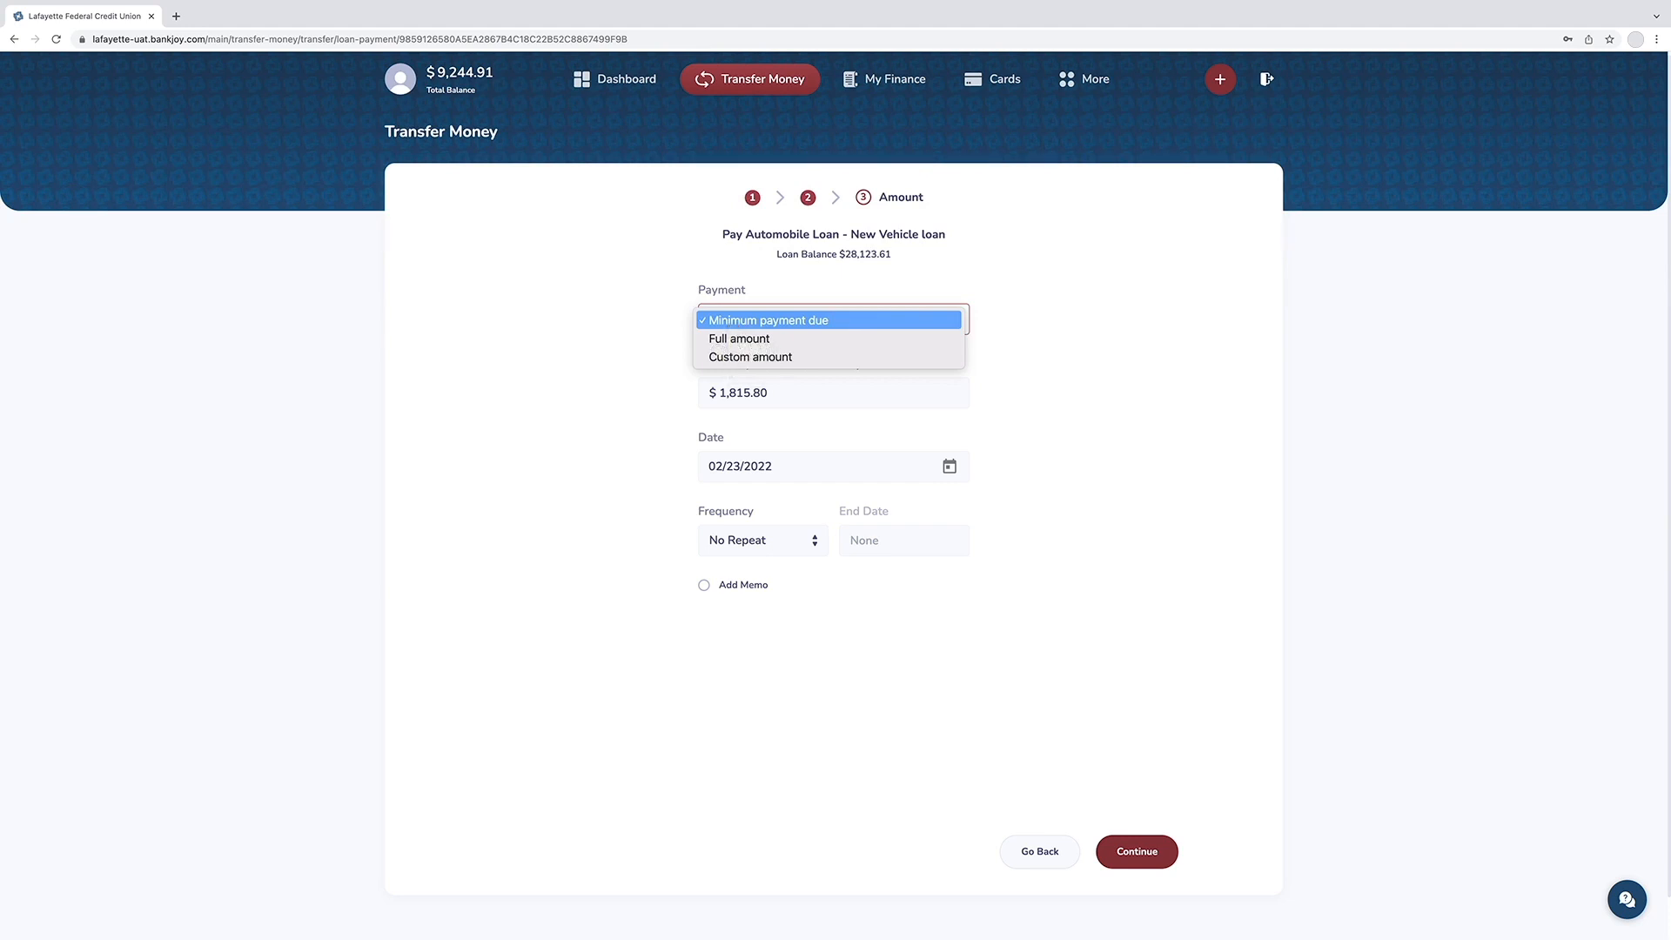
{"action": "left_click", "coordinate": [764, 320]}
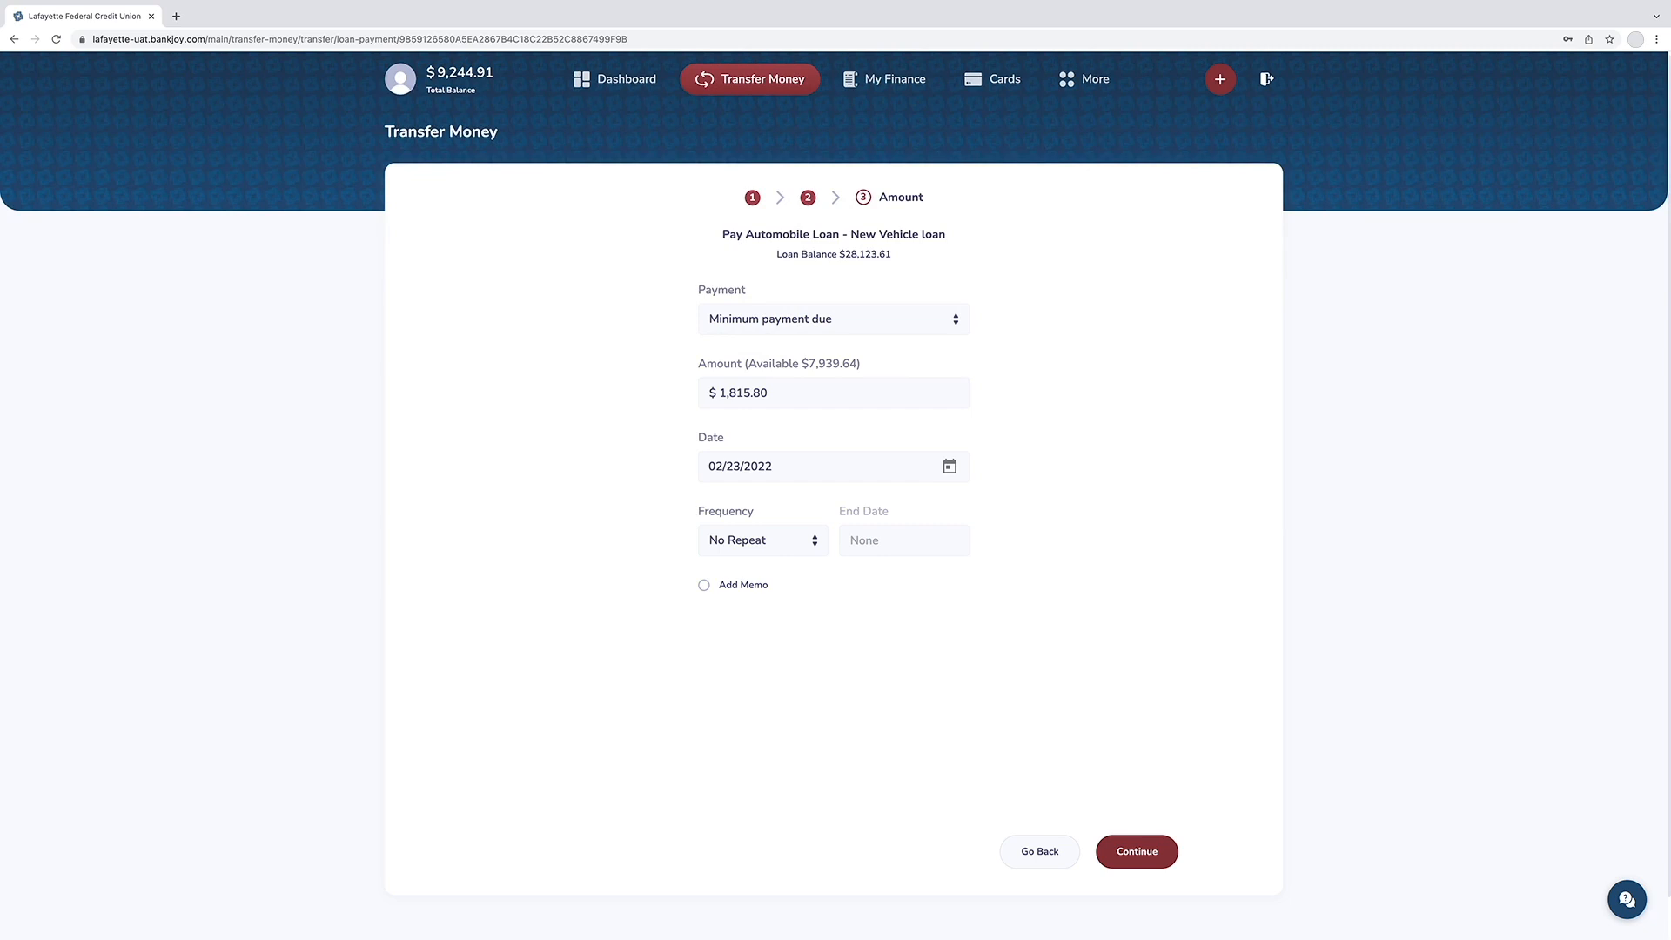
{"action": "mouse_move", "coordinate": [739, 469]}
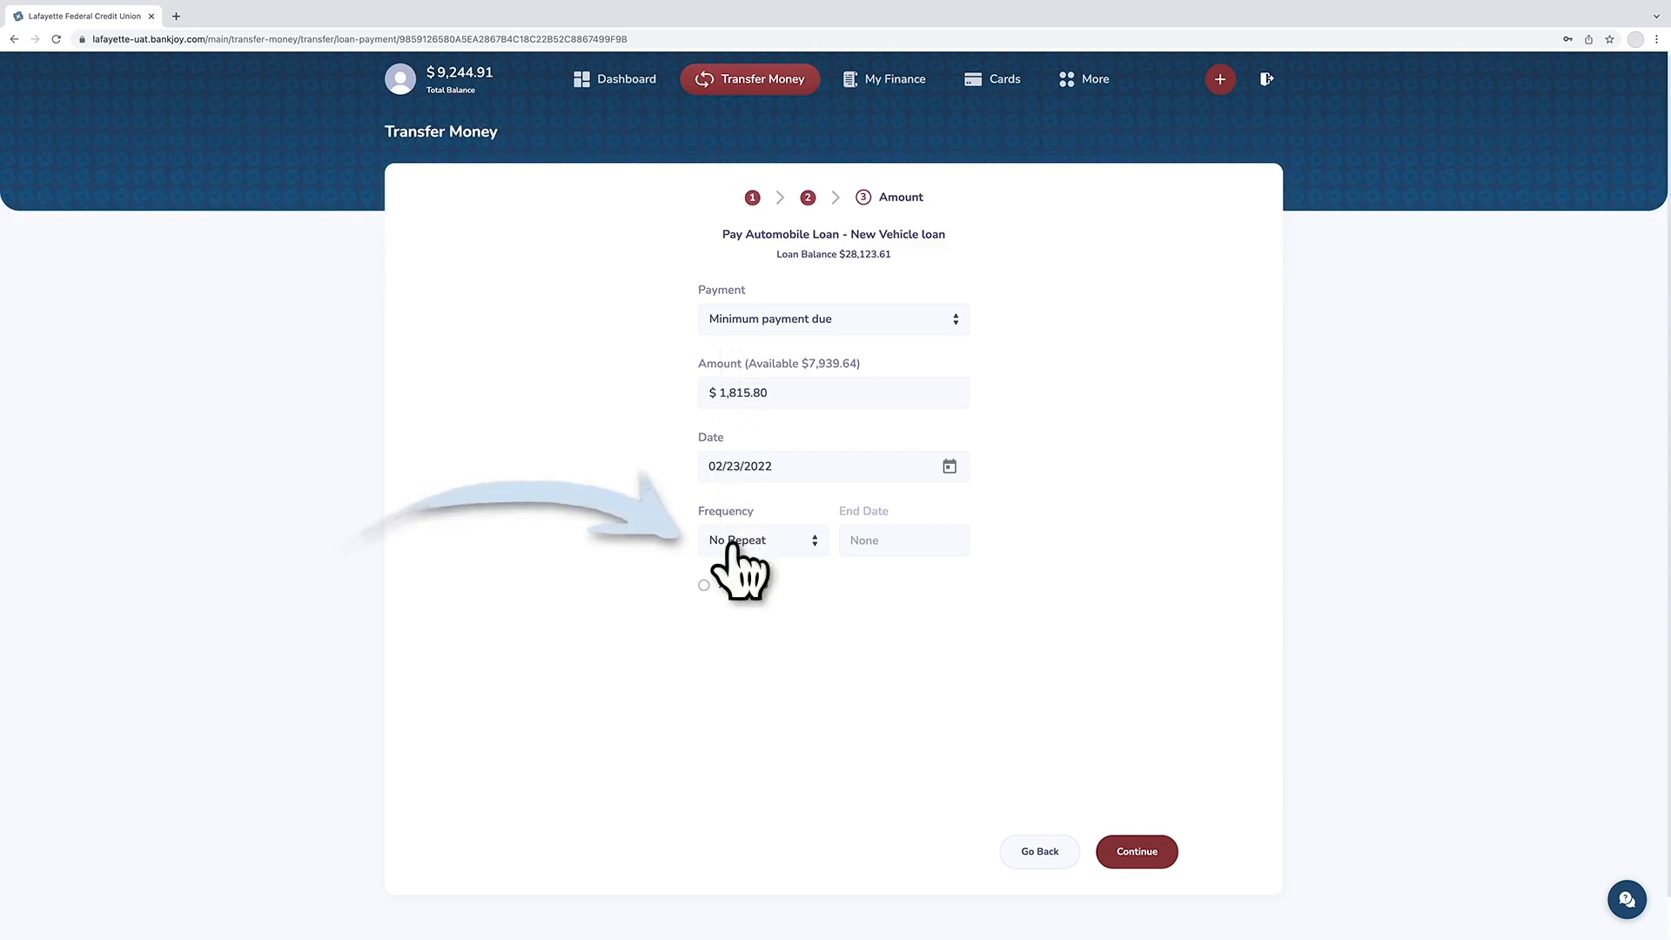
{"action": "left_click", "coordinate": [759, 540]}
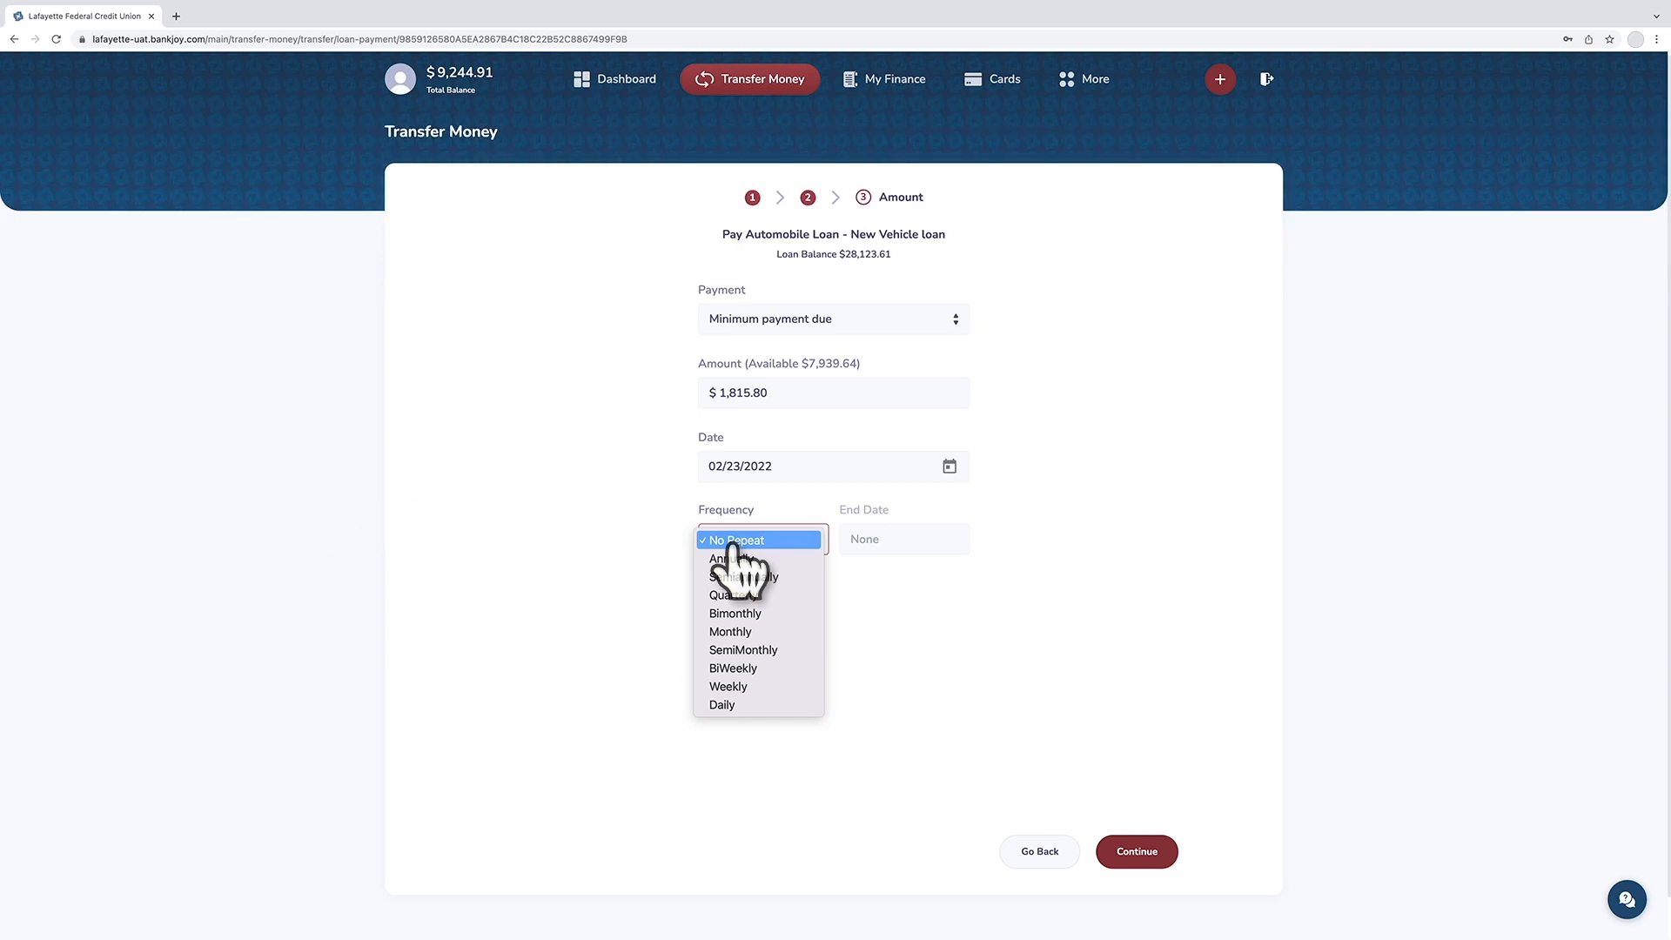
{"action": "left_click", "coordinate": [740, 539]}
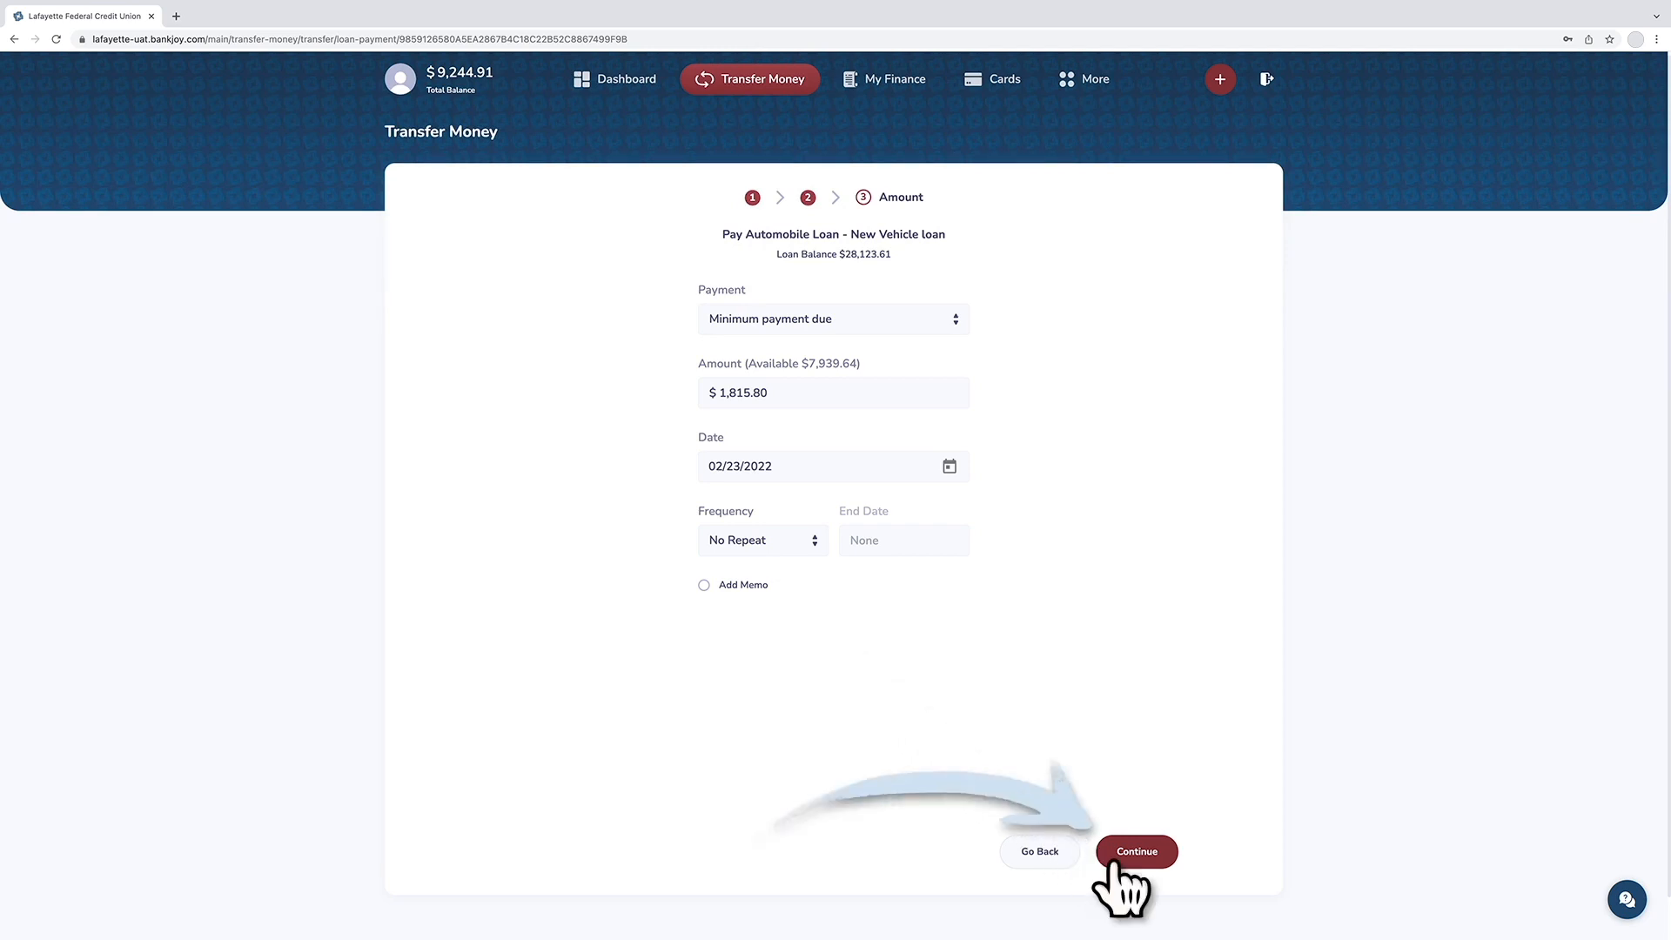
Step: Continue to the review of the $1,815.80 Checking-to-auto-loan payment
{"action": "left_click", "coordinate": [1135, 851]}
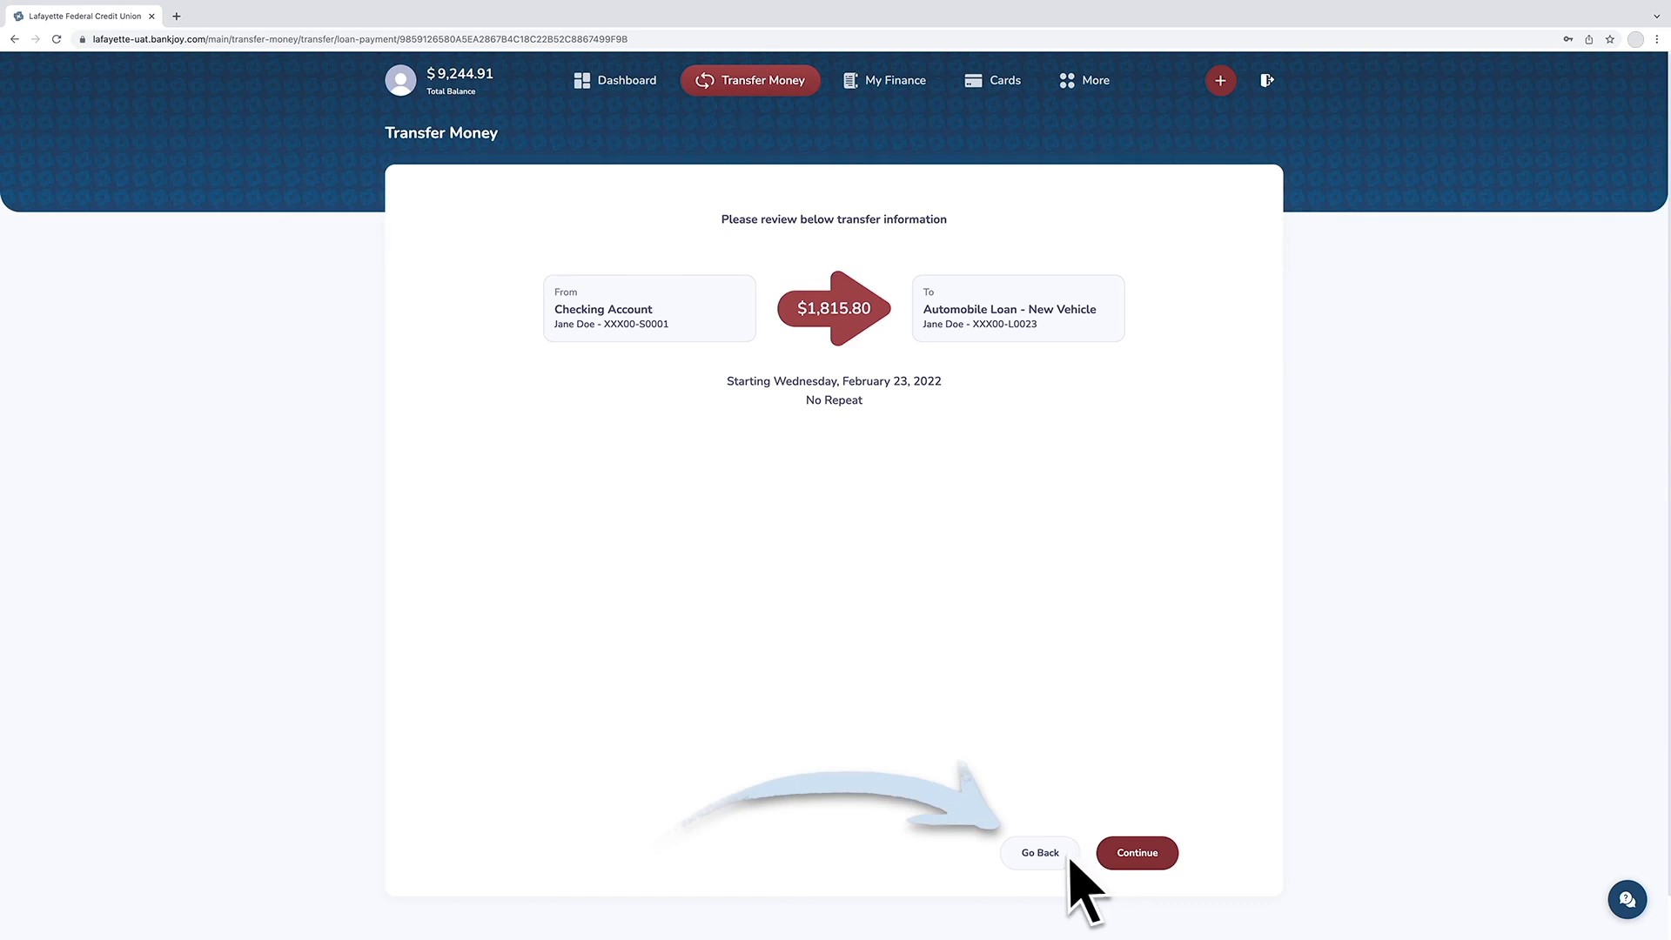
{"action": "mouse_move", "coordinate": [1087, 896]}
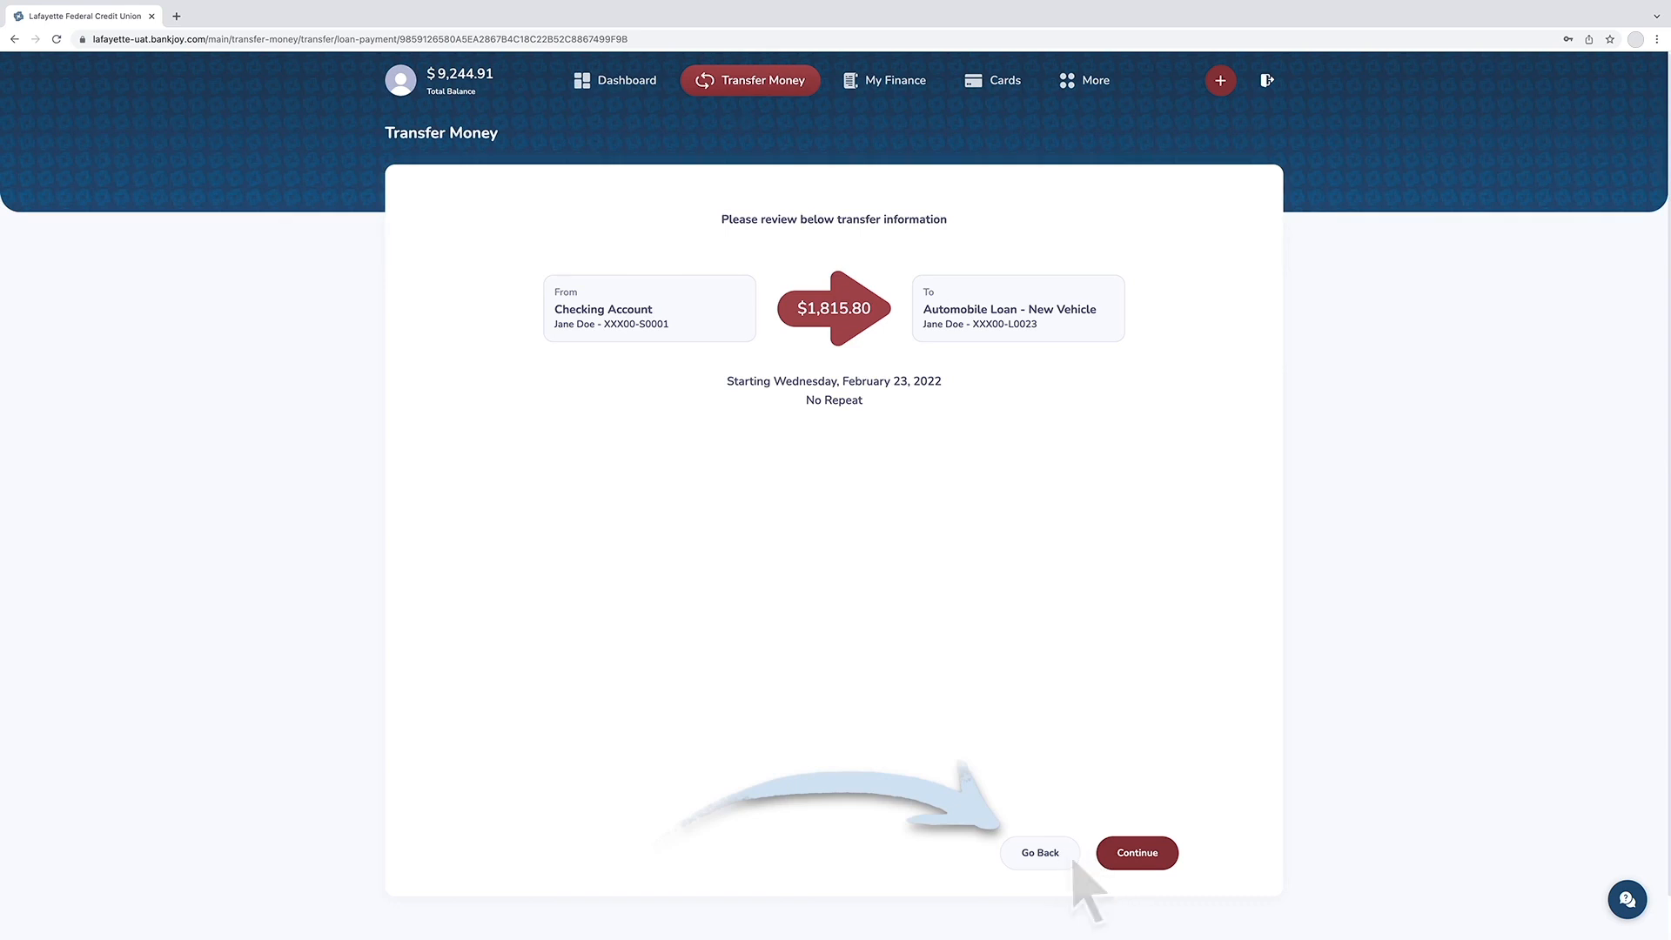